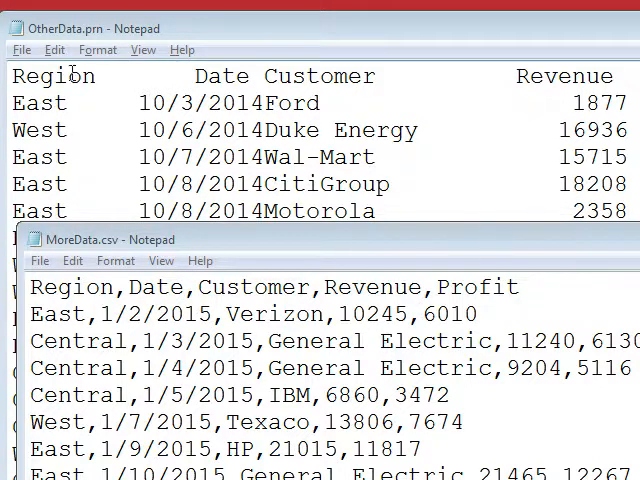
mouse_move(145, 85)
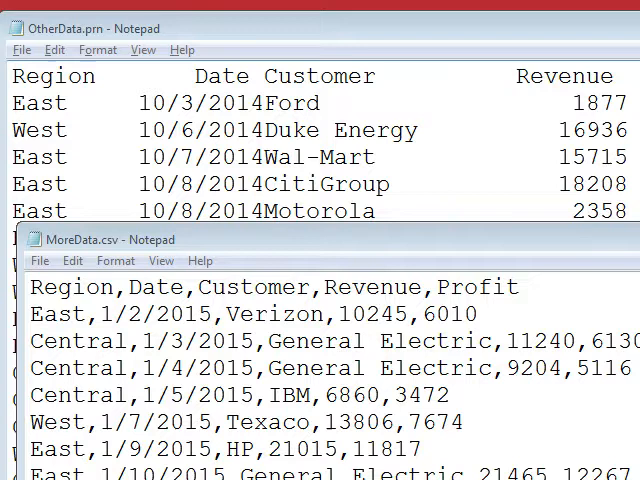
mouse_move(549, 107)
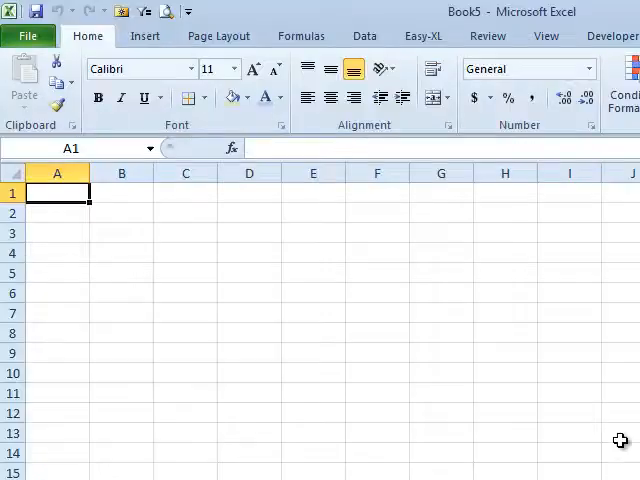
mouse_move(459, 330)
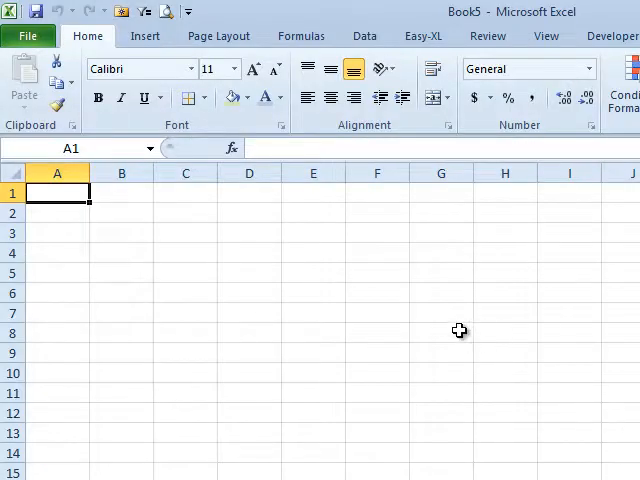
On the Data tab, choose cell B5 as the destination and start a From Text import
left_click(364, 35)
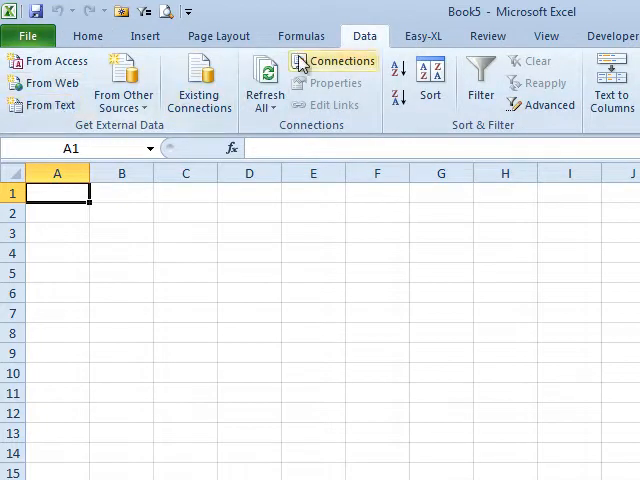
mouse_move(142, 270)
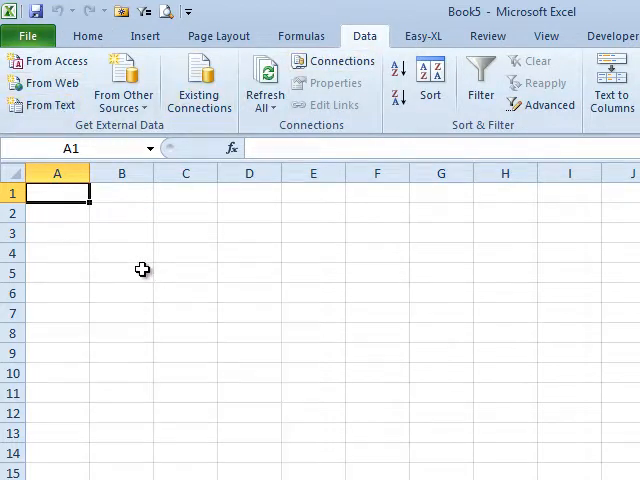
left_click(121, 272)
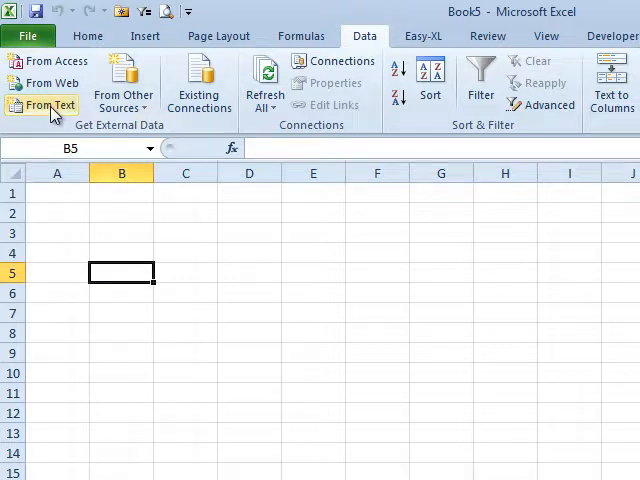
left_click(43, 104)
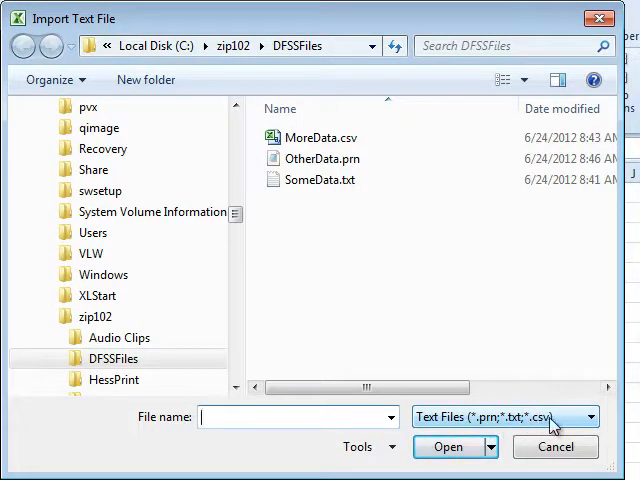
mouse_move(357, 219)
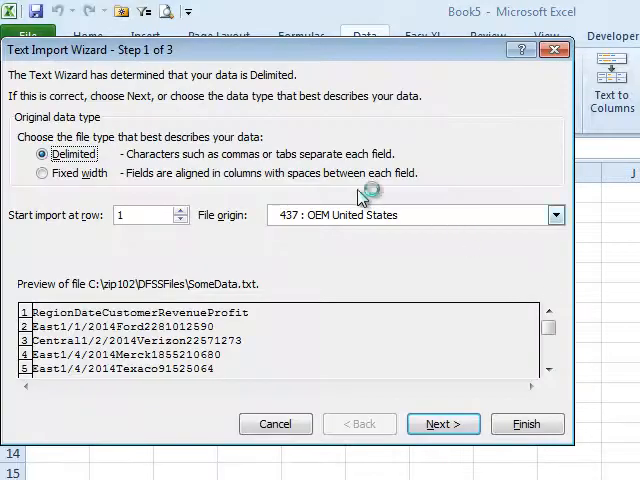
mouse_move(205, 75)
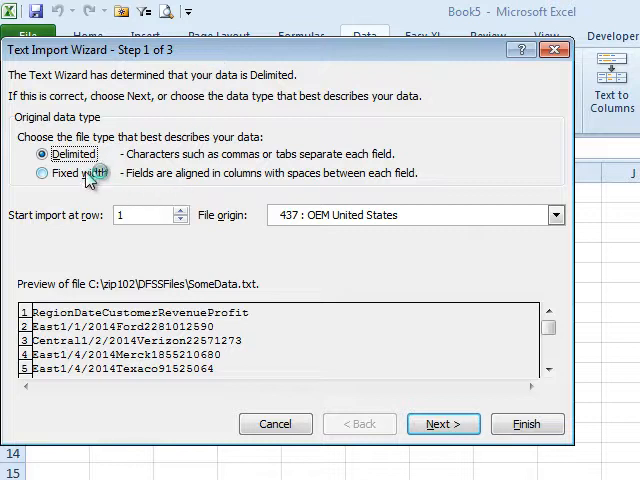
Import tab-delimited SomeData.txt at $B$5, skipping the two empty columns after Profit
left_click(443, 423)
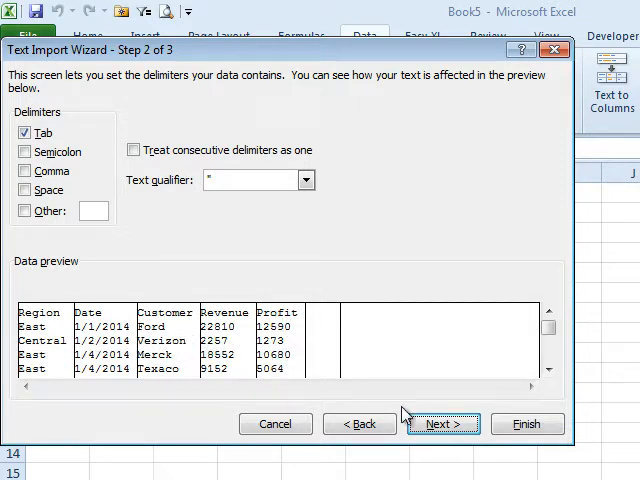
left_click(442, 423)
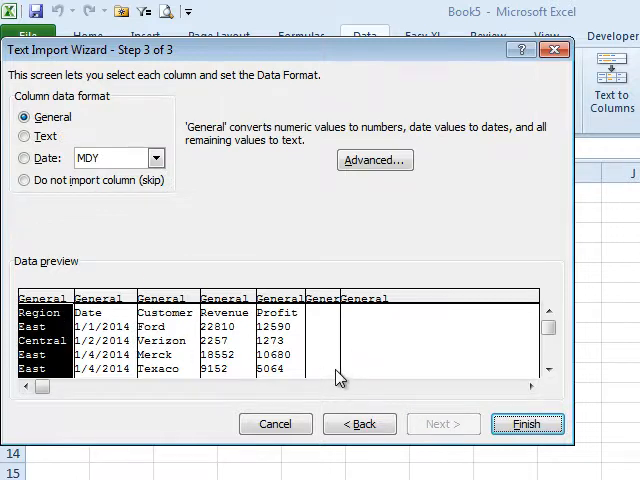
left_click(318, 298)
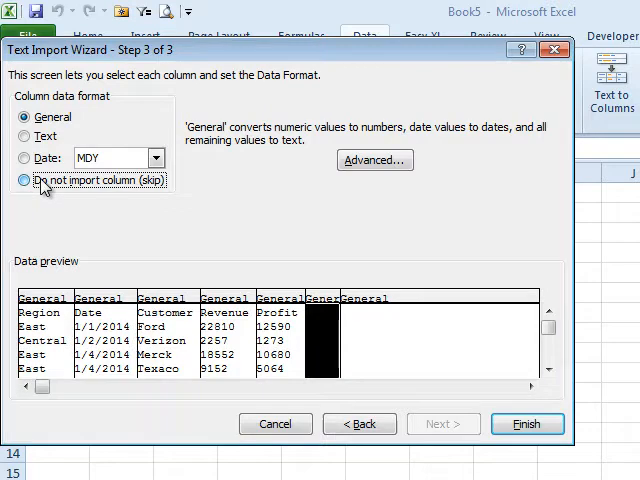
left_click(24, 181)
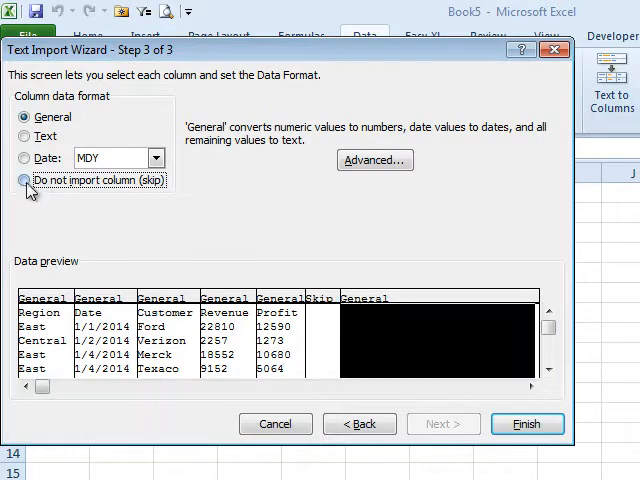
left_click(25, 180)
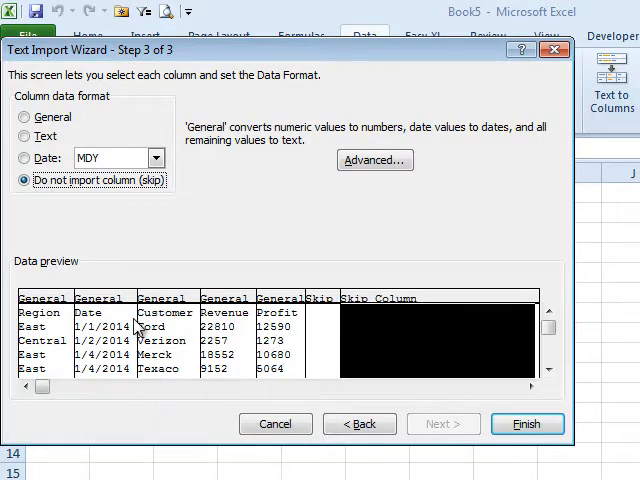
left_click(24, 117)
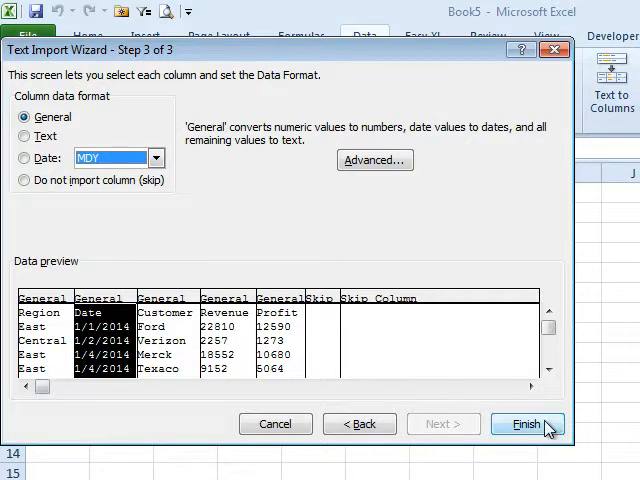
left_click(529, 424)
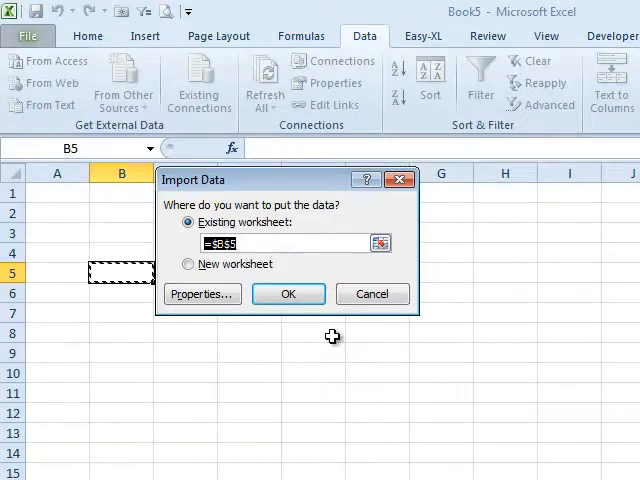
left_click(288, 293)
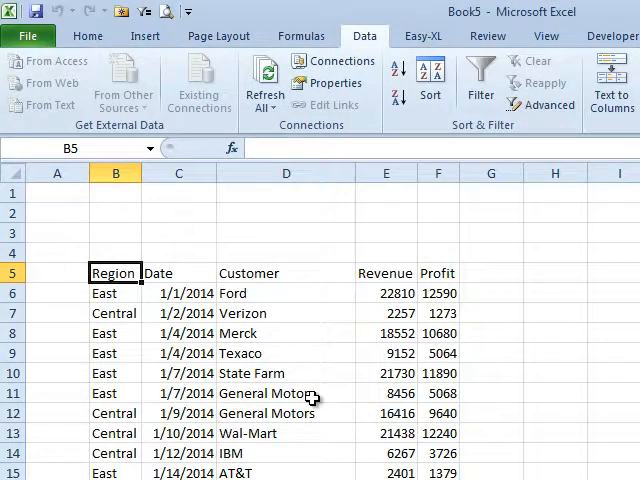
mouse_move(567, 274)
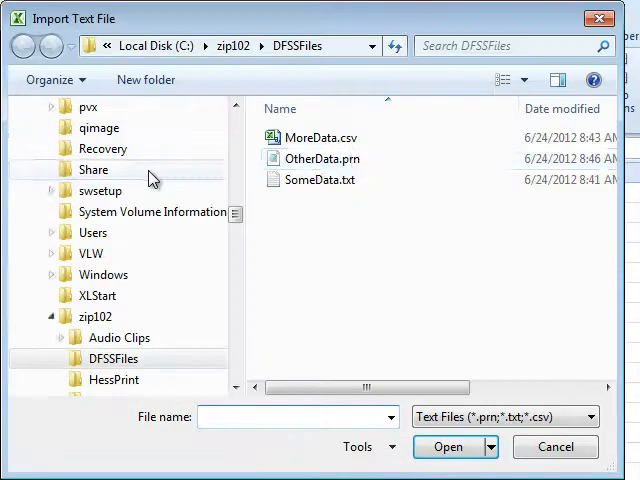
Import MoreData.csv as comma-delimited data starting at cell $H$5
left_click(320, 137)
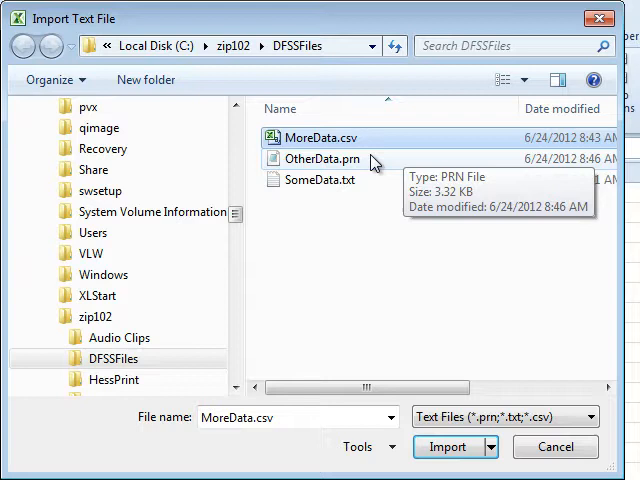
left_click(449, 447)
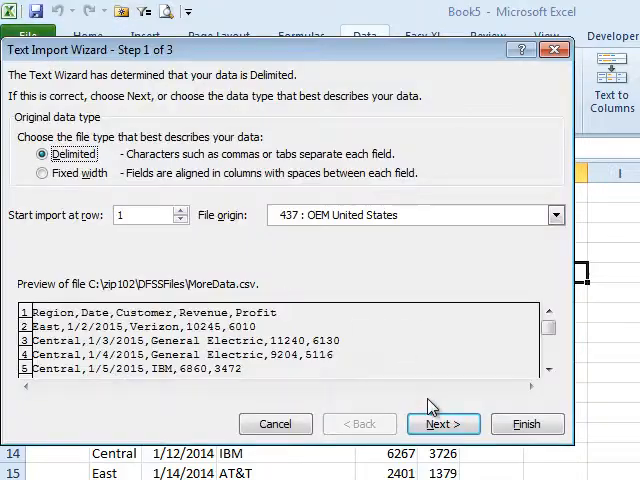
left_click(443, 423)
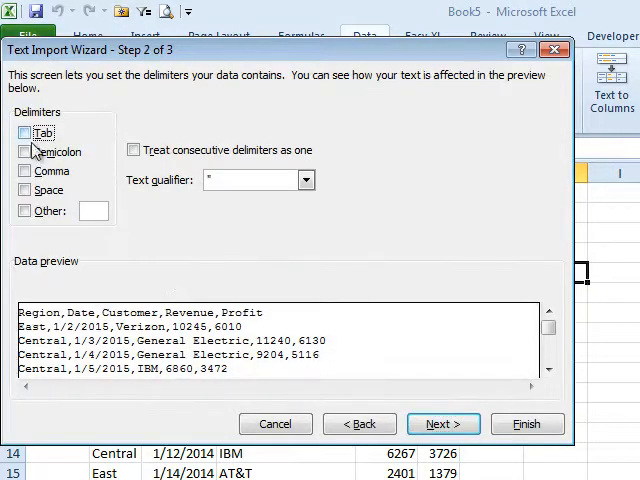
left_click(25, 171)
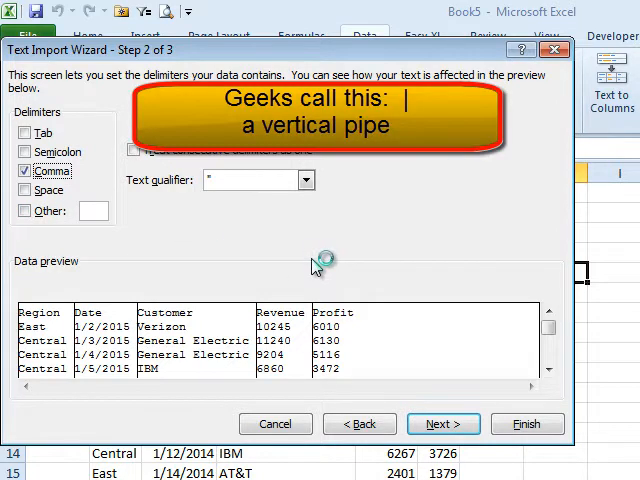
mouse_move(315, 267)
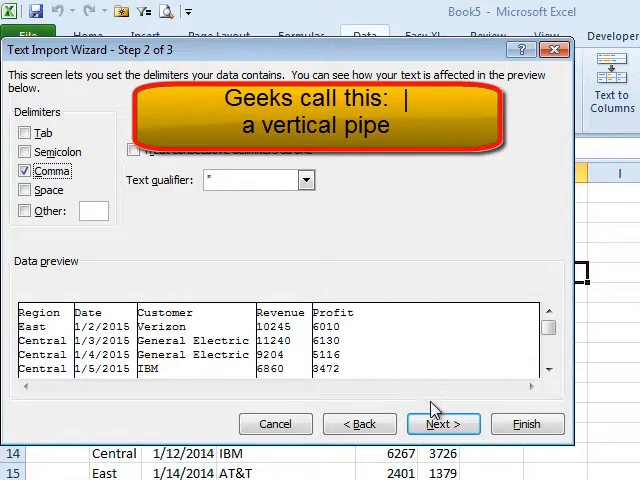
left_click(443, 423)
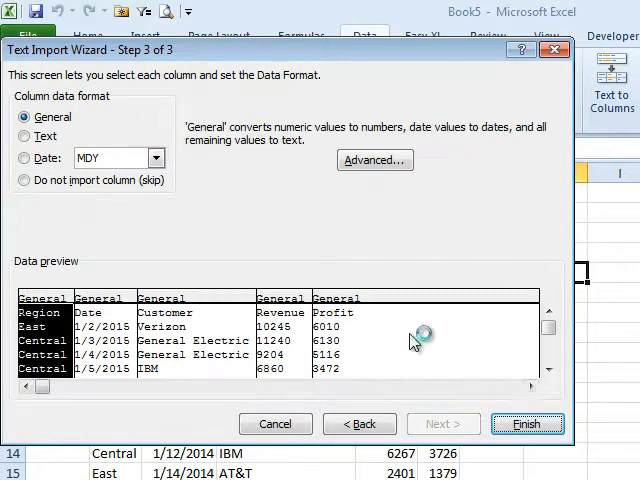
left_click(527, 424)
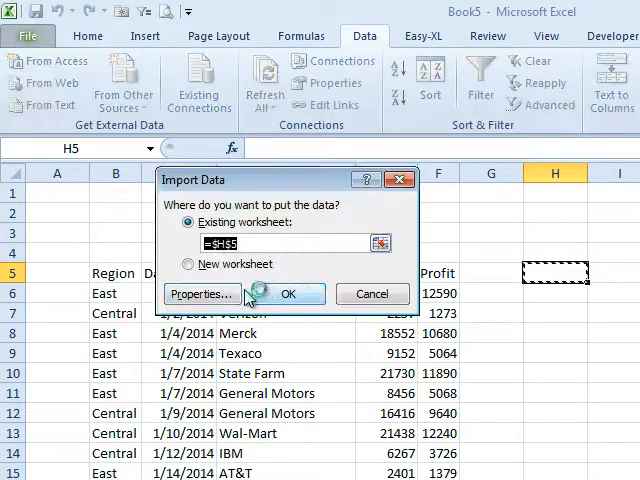
left_click(288, 293)
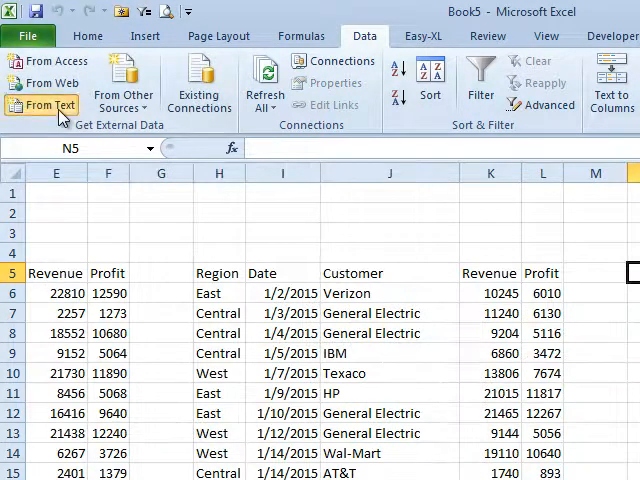
Choose OtherData.prn through Data > From Text for a fixed-width import
left_click(42, 105)
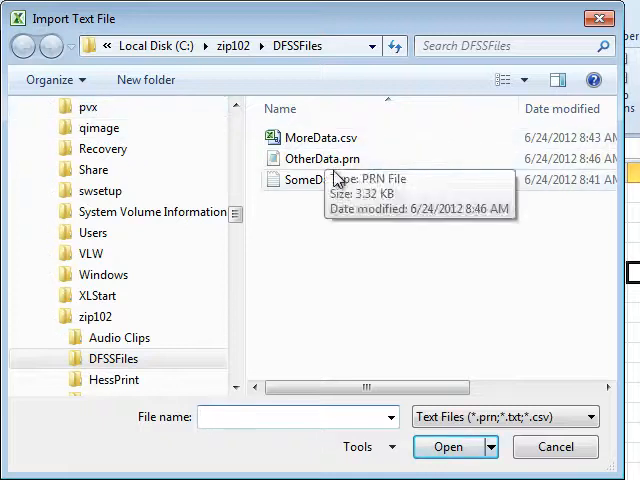
left_click(322, 158)
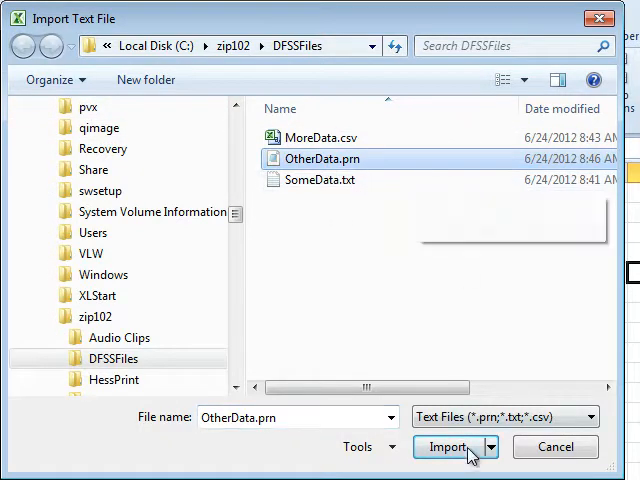
left_click(448, 447)
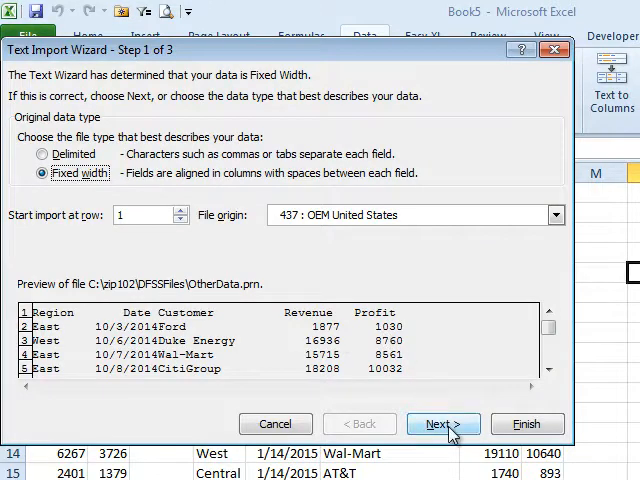
Adjust OtherData.prn column breaks to separate Region, Date, Customer, Revenue and Profit
left_click(443, 423)
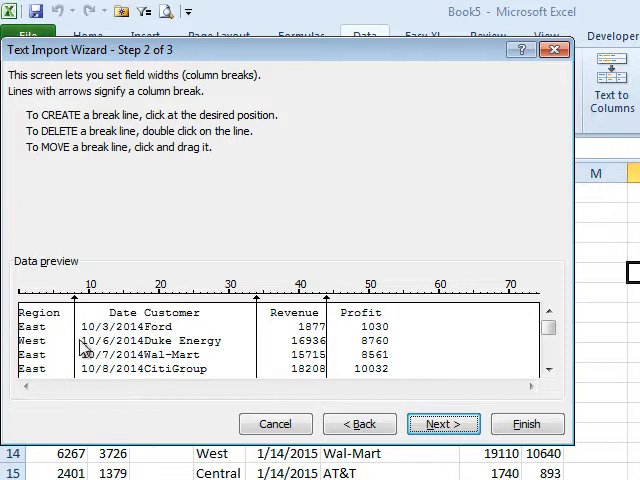
mouse_move(148, 365)
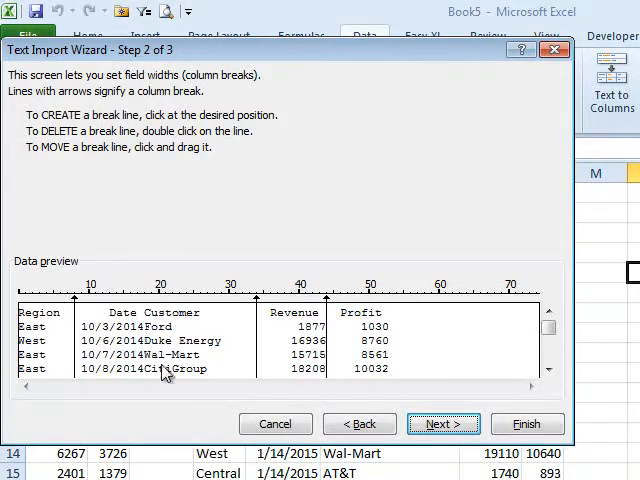
mouse_move(88, 375)
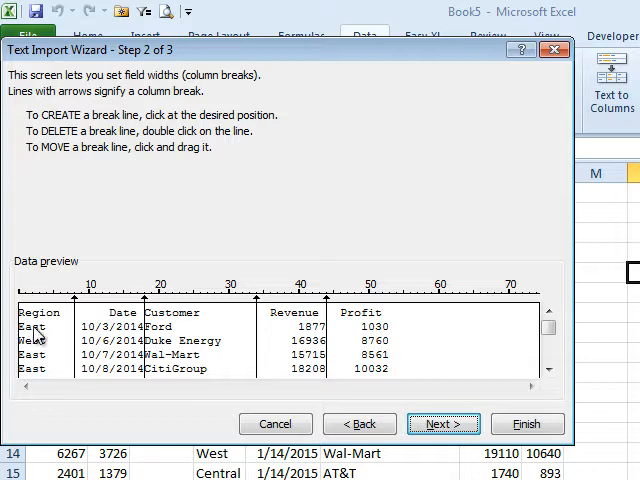
mouse_move(80, 334)
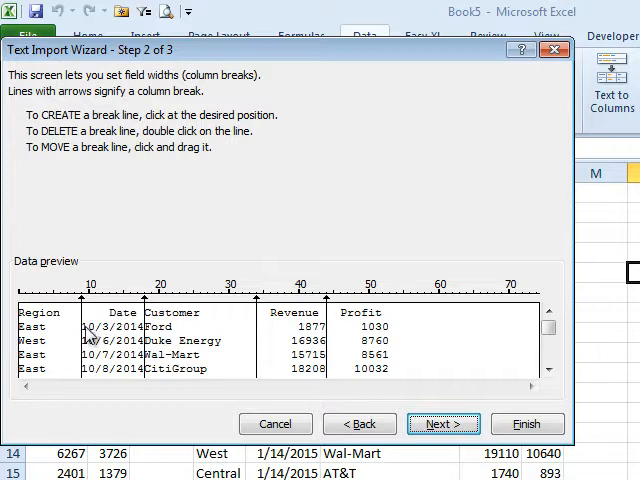
mouse_move(115, 347)
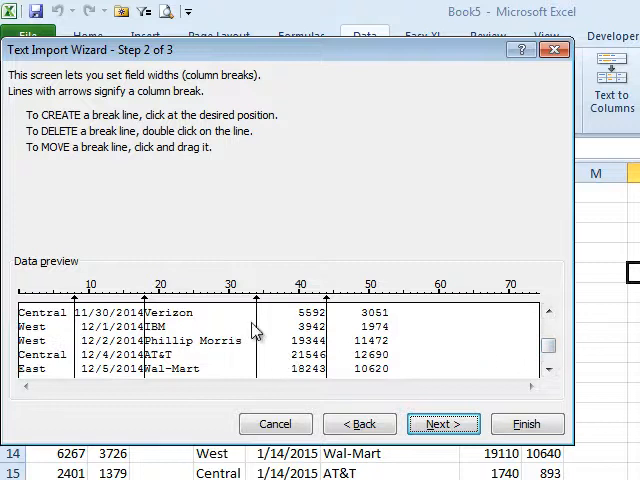
mouse_move(350, 375)
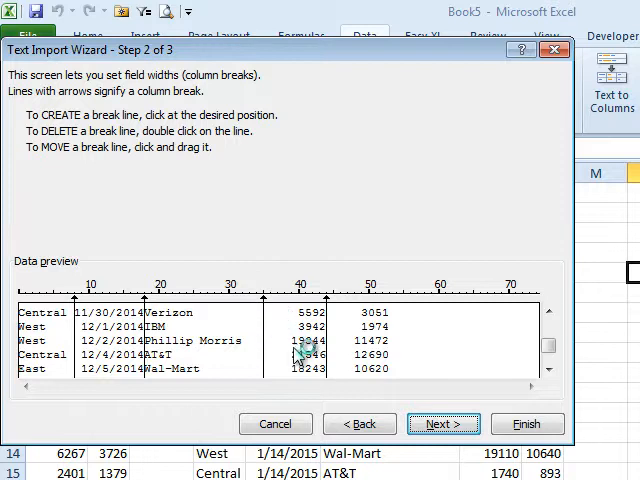
left_click(443, 423)
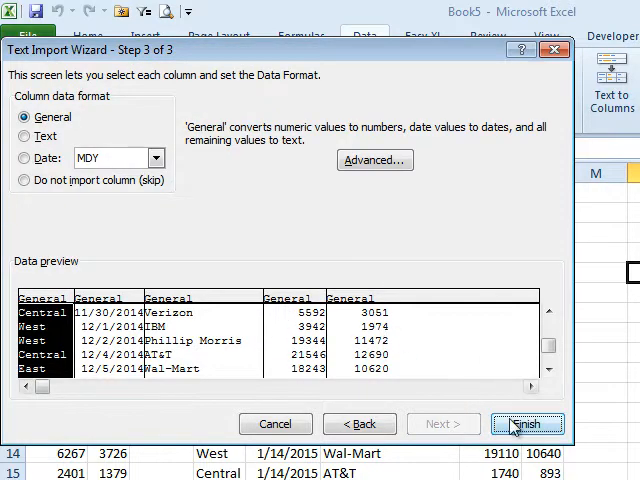
Finish the OtherData.prn import at N5 and select the Revenue column for sorting
left_click(527, 424)
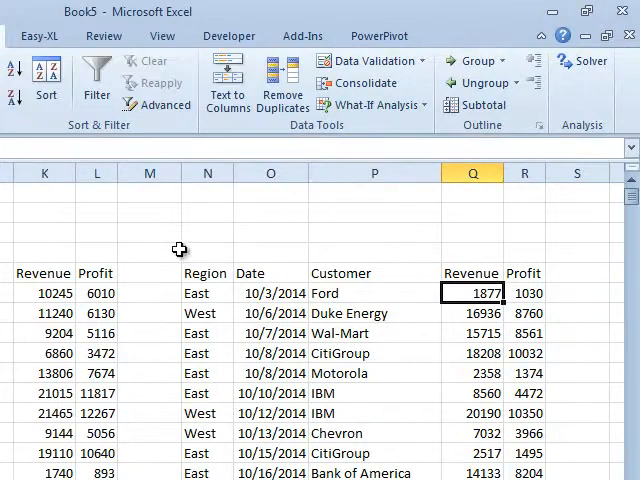
left_click(17, 70)
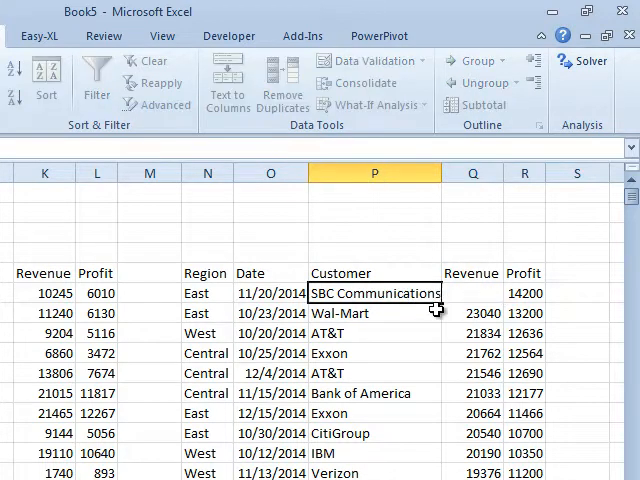
left_click(472, 293)
type("24420")
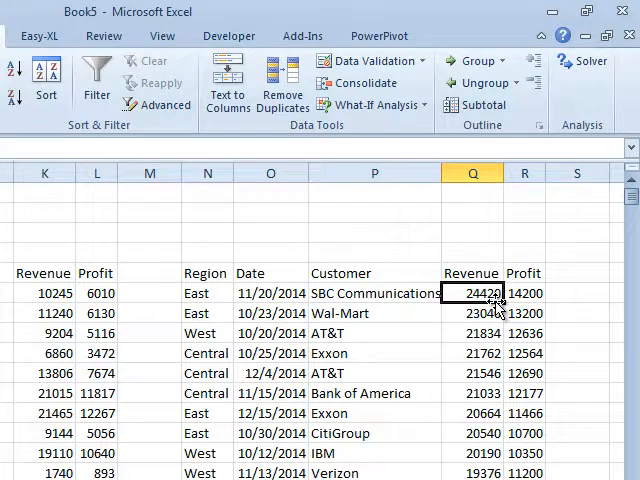
mouse_move(373, 373)
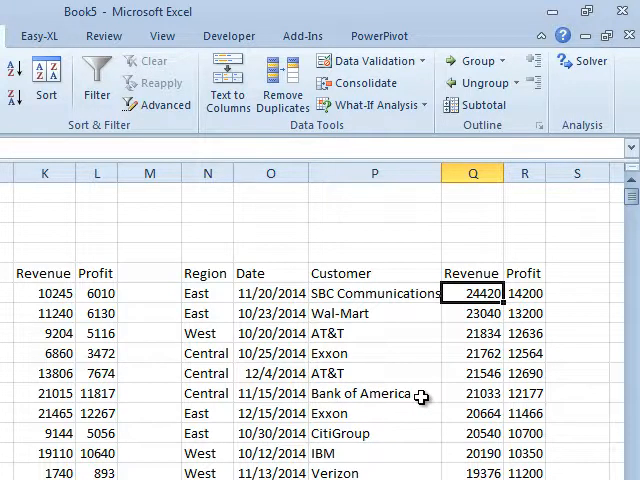
mouse_move(345, 393)
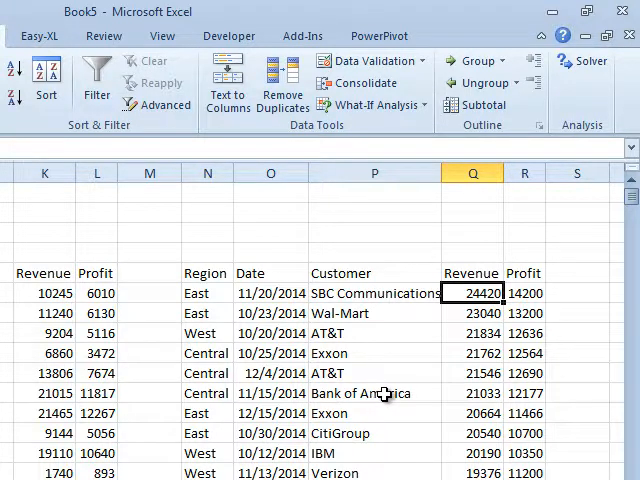
mouse_move(480, 393)
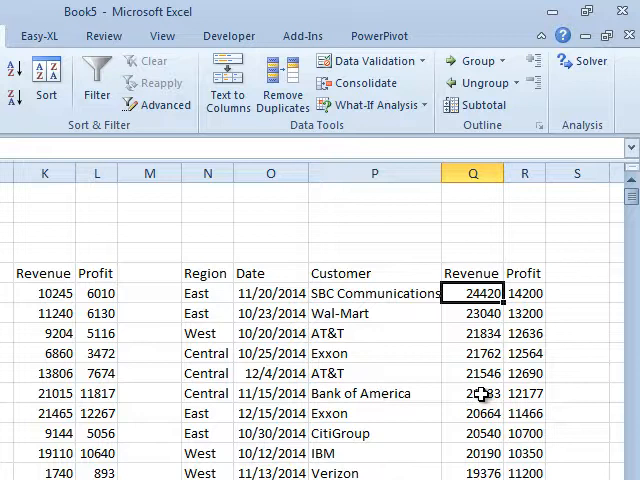